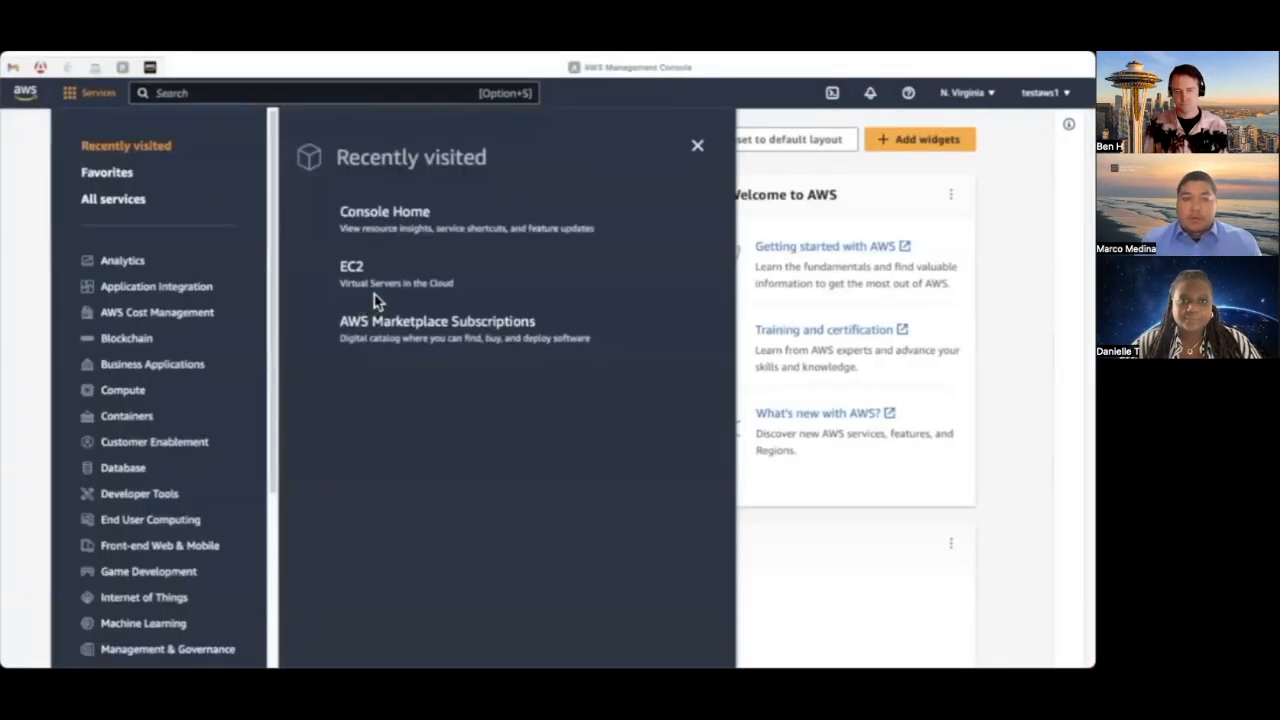
Step: Begin launching a new EC2 instance named Kali
click(352, 266)
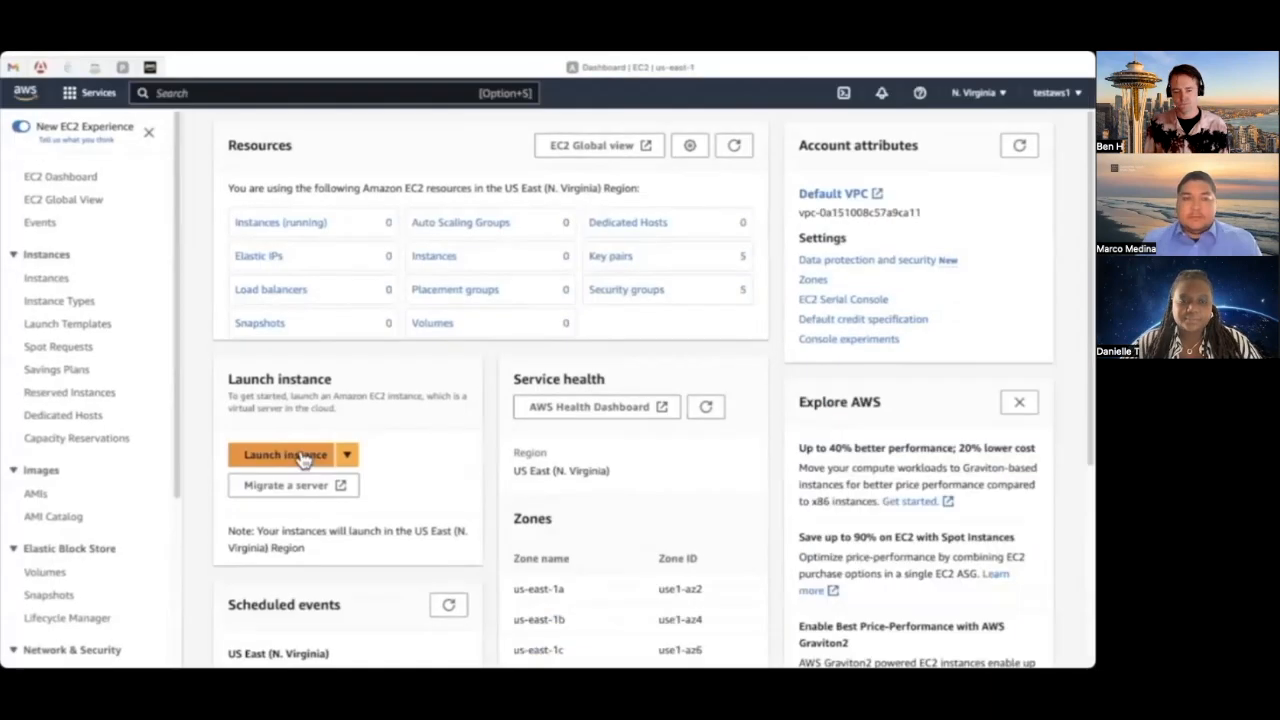
click(284, 456)
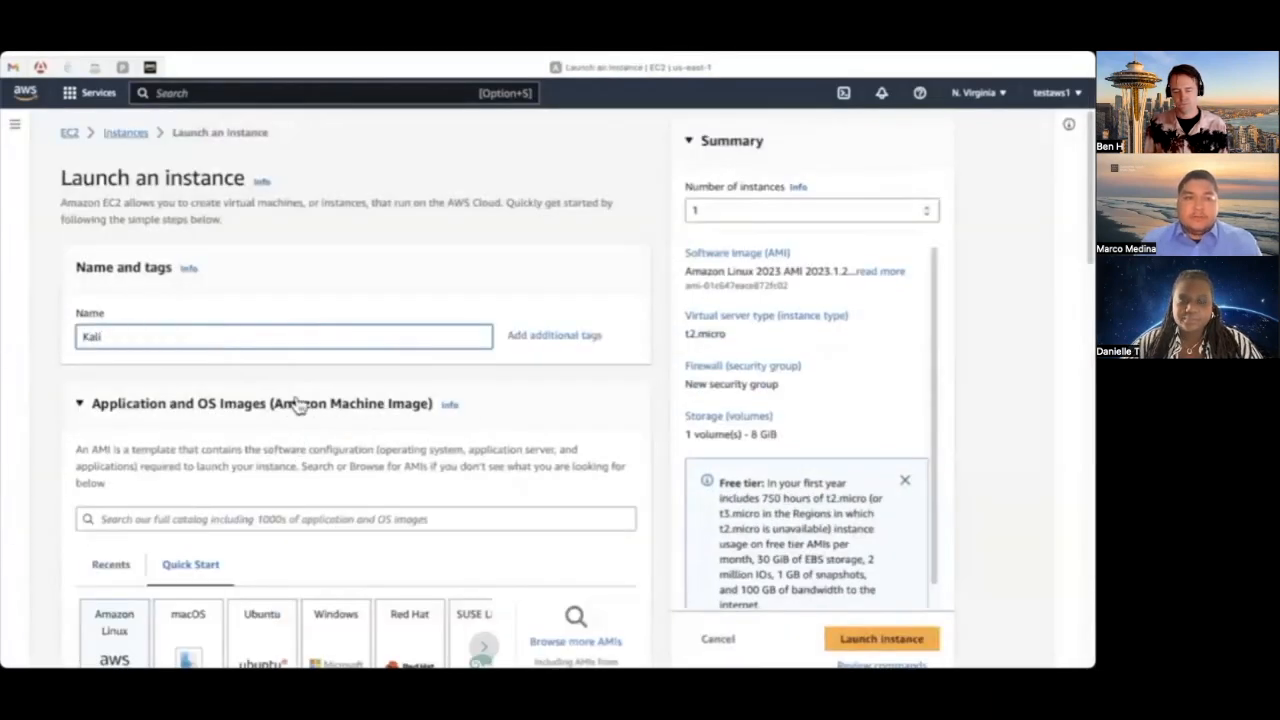
scroll(down, 3)
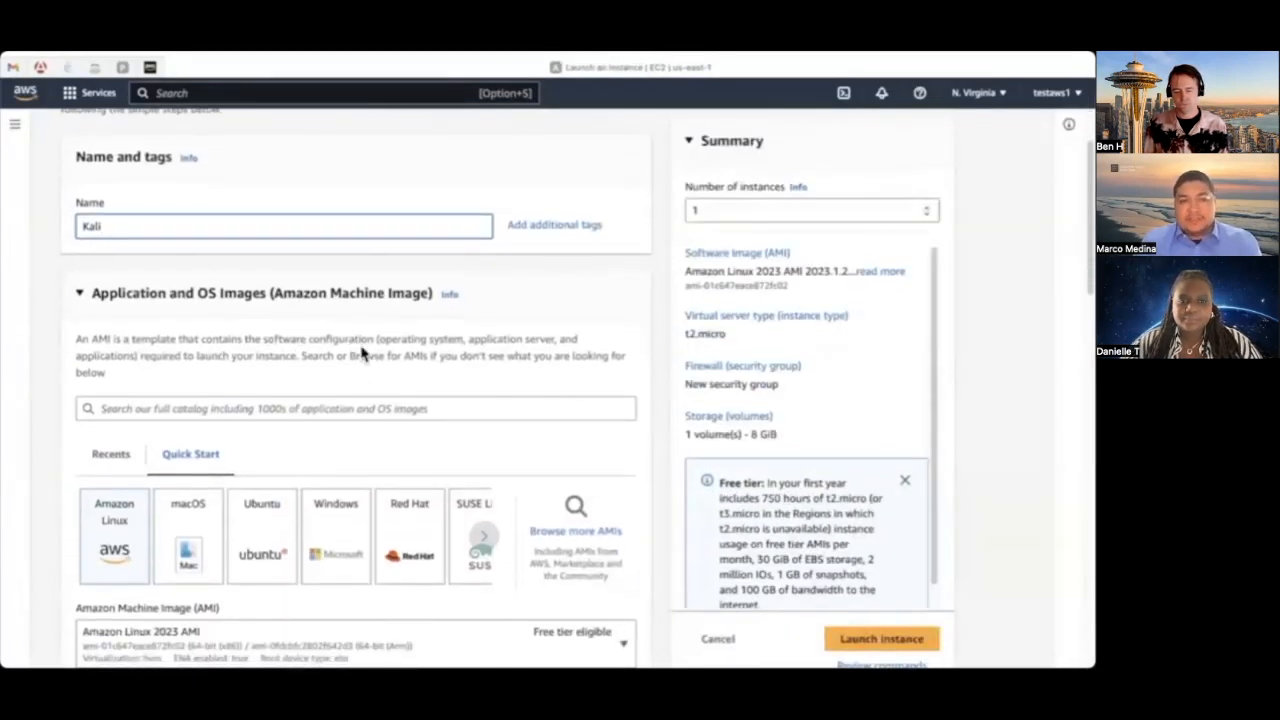
Step: Choose the Kali Linux AMI and keep the t2.micro instance type
click(576, 530)
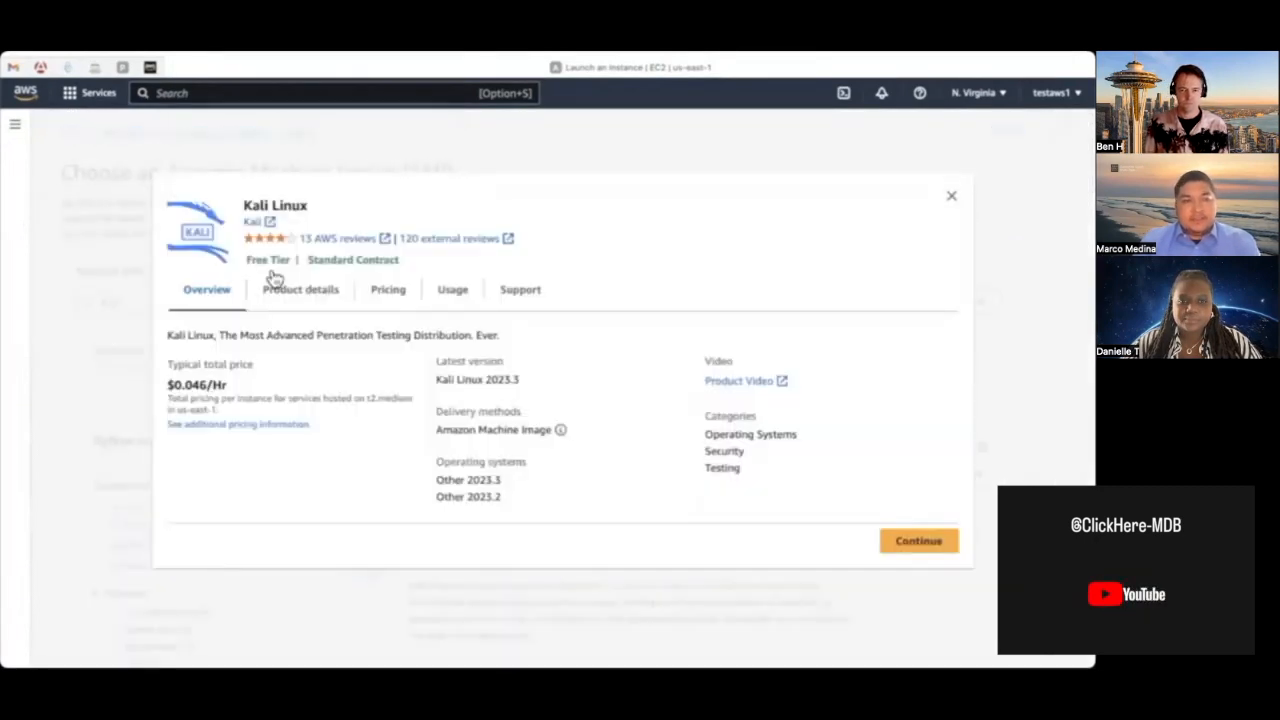
click(916, 540)
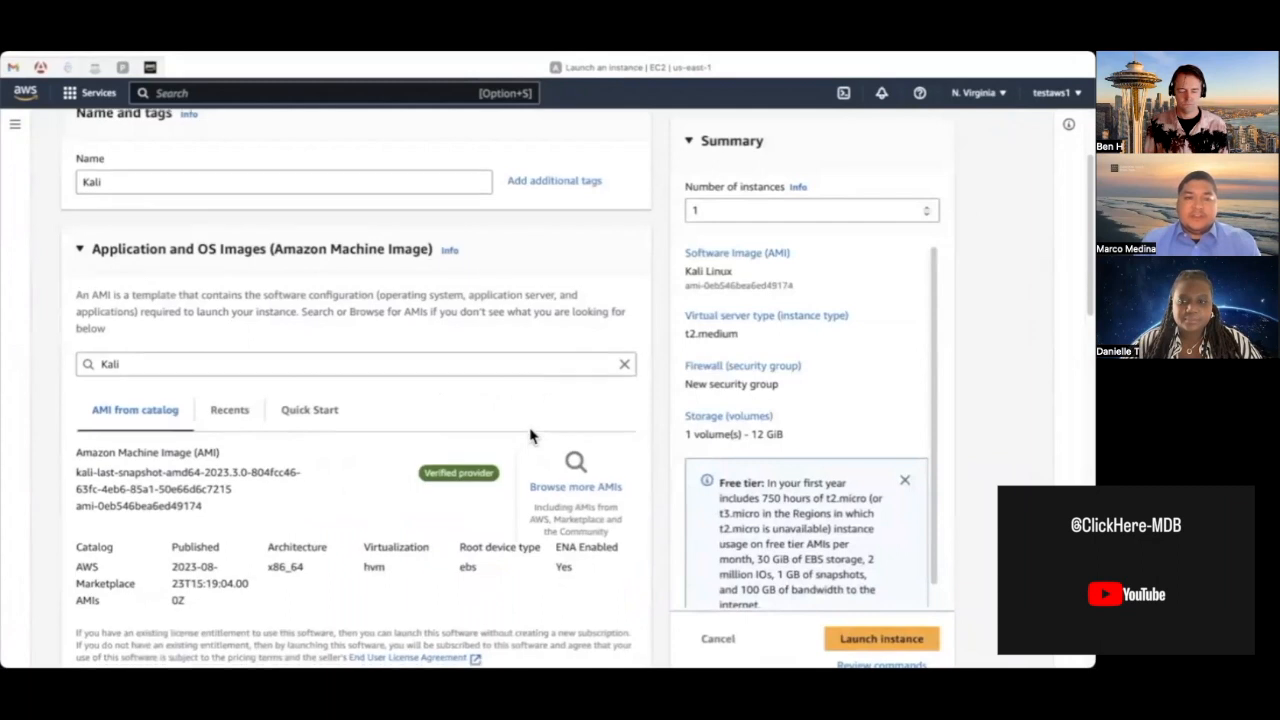
scroll(down, 3)
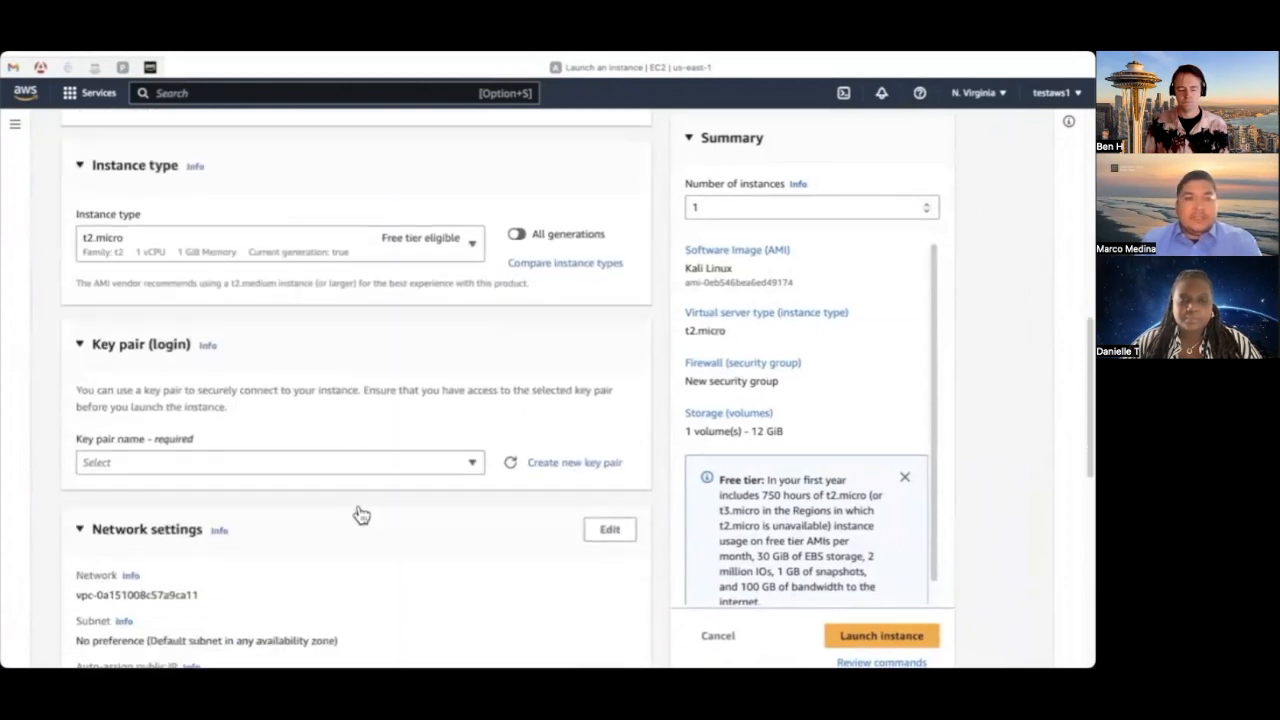
mouse_move(390, 512)
text(Kali)
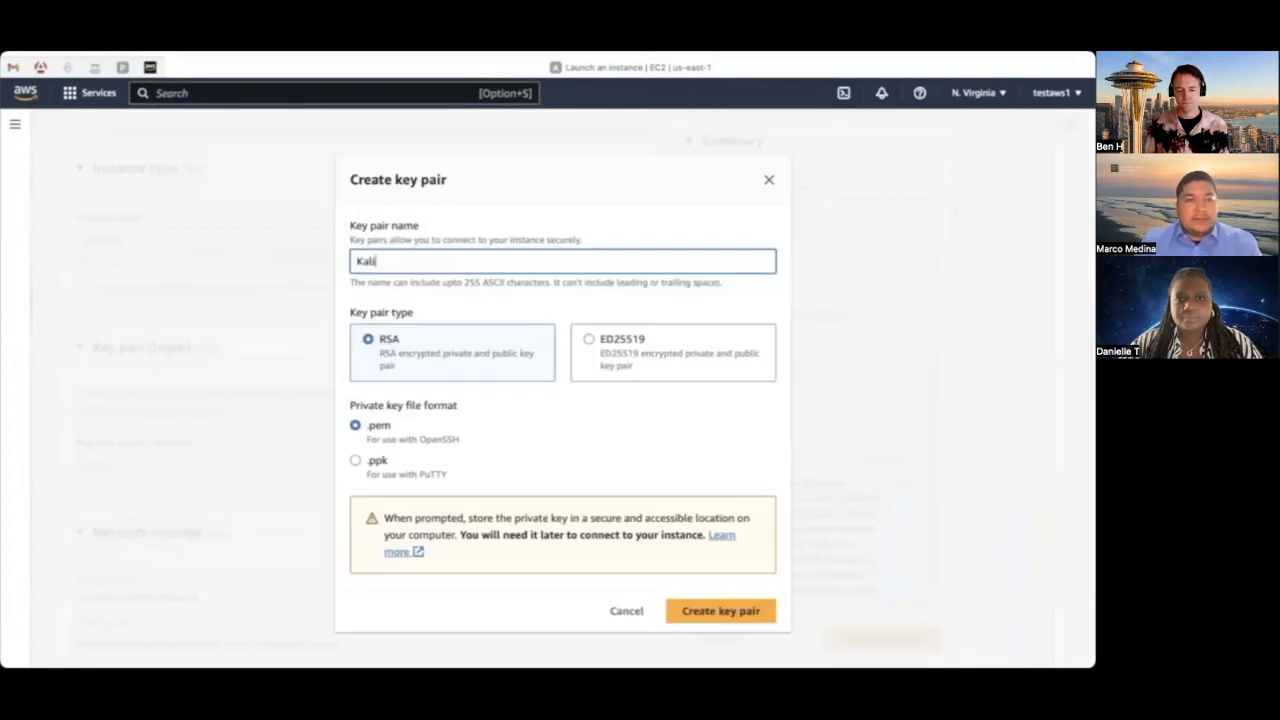
Step: Create key pair Kali_key and add SSH plus Custom TCP 5901 rules from My IP
text(_key)
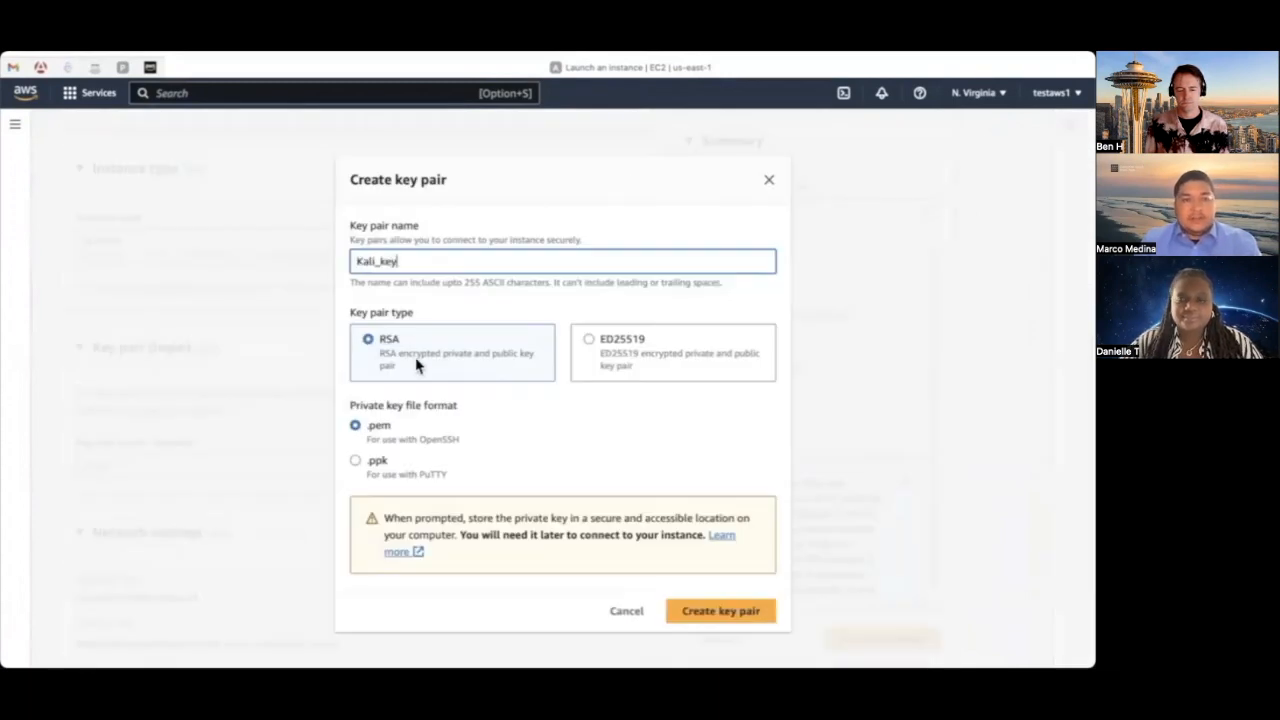
click(720, 610)
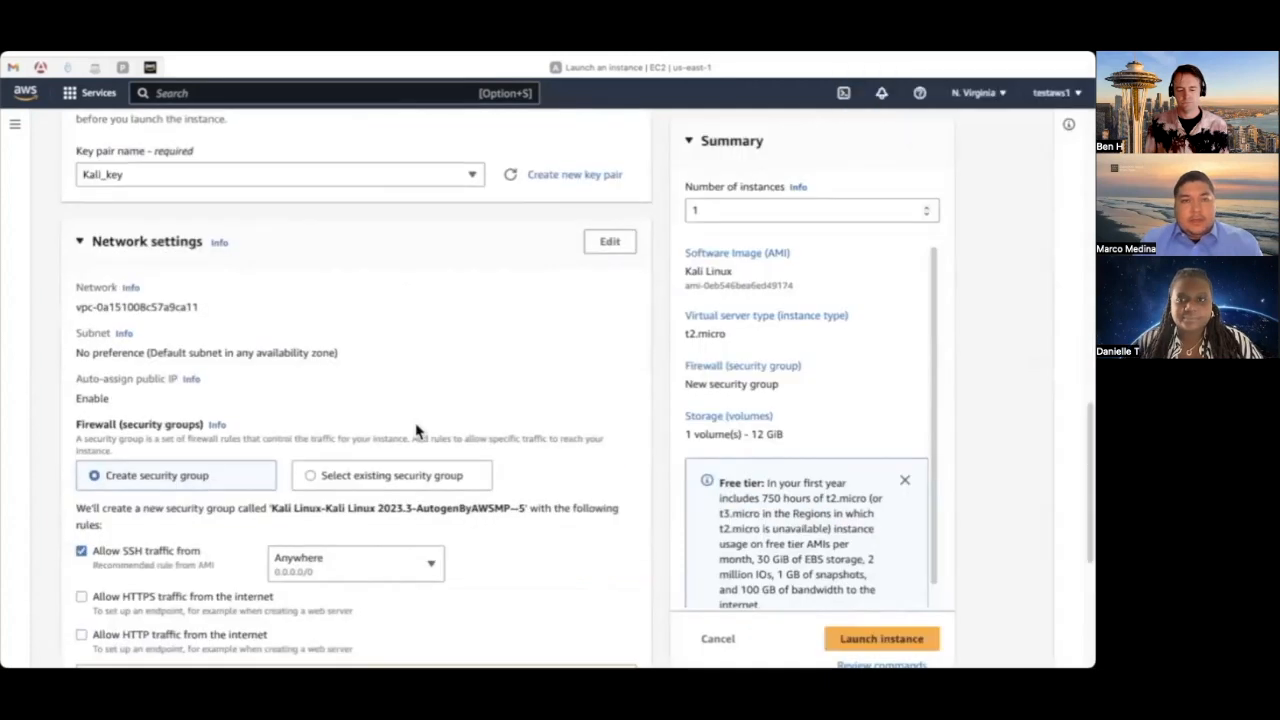
scroll(down, 3)
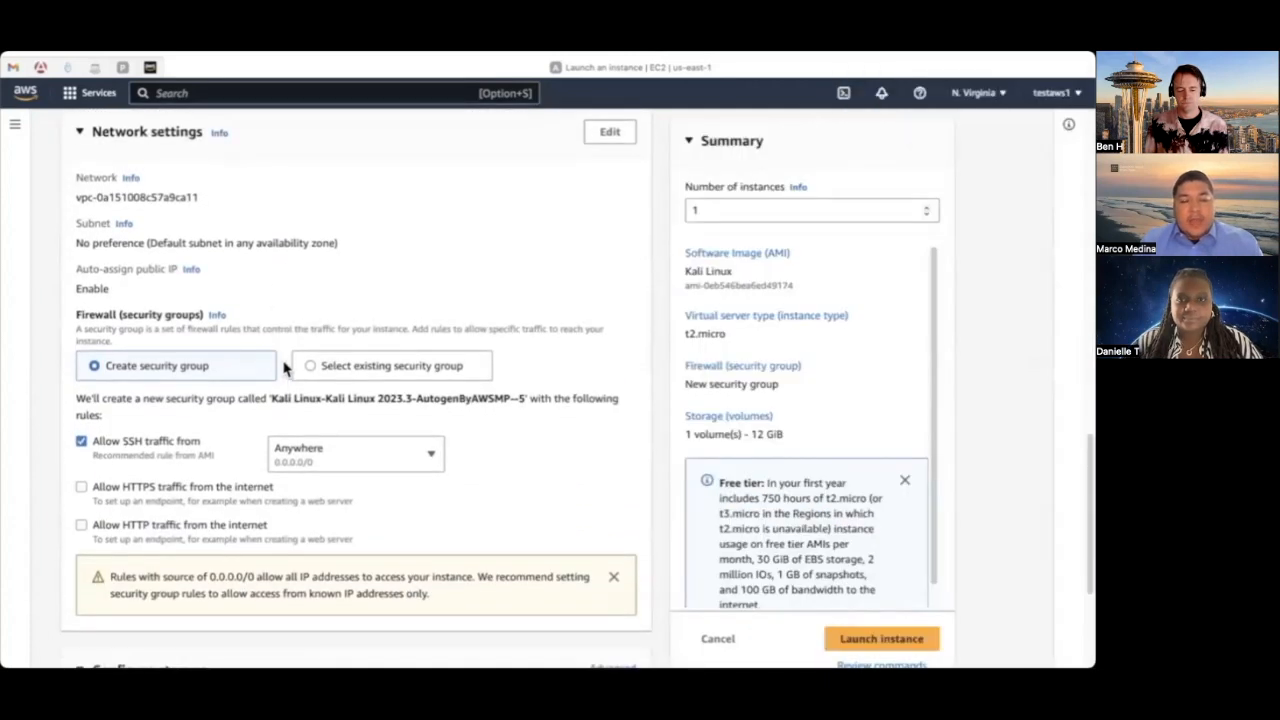
scroll(down, 3)
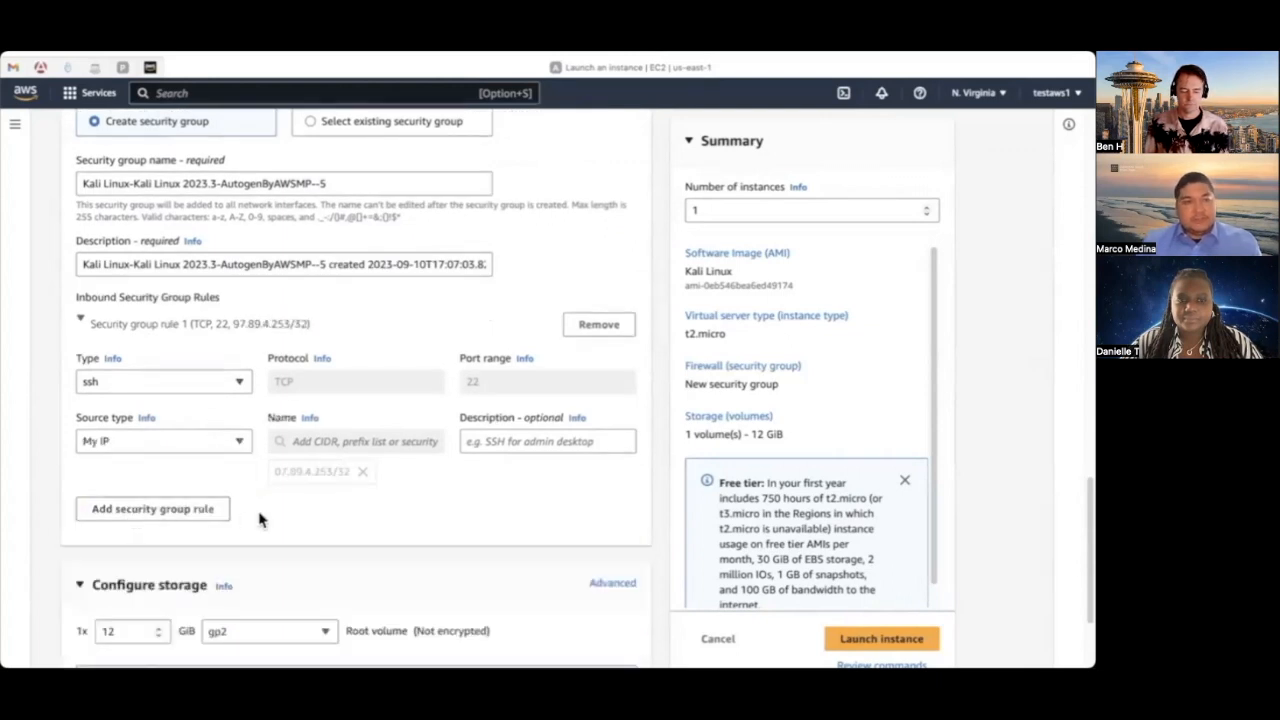
click(152, 508)
text(5901)
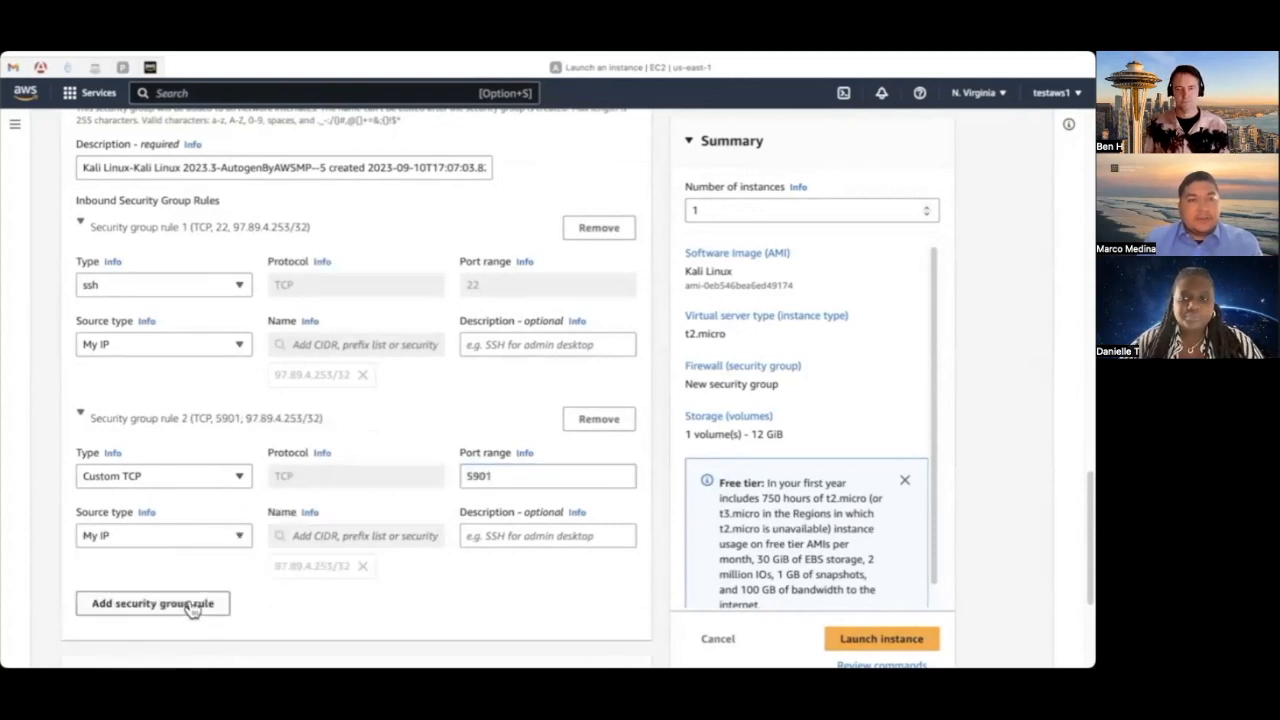
Step: Set storage to 30 GiB and launch the Kali instance
scroll(down, 3)
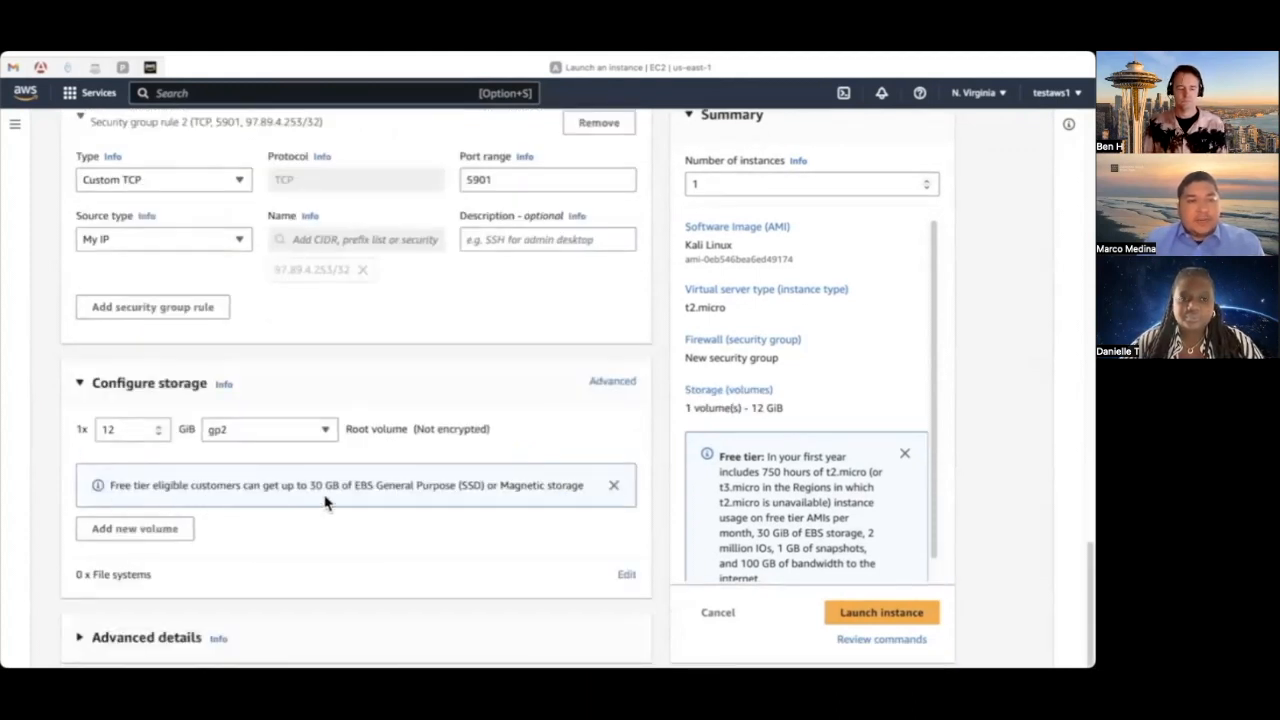
scroll(down, 3)
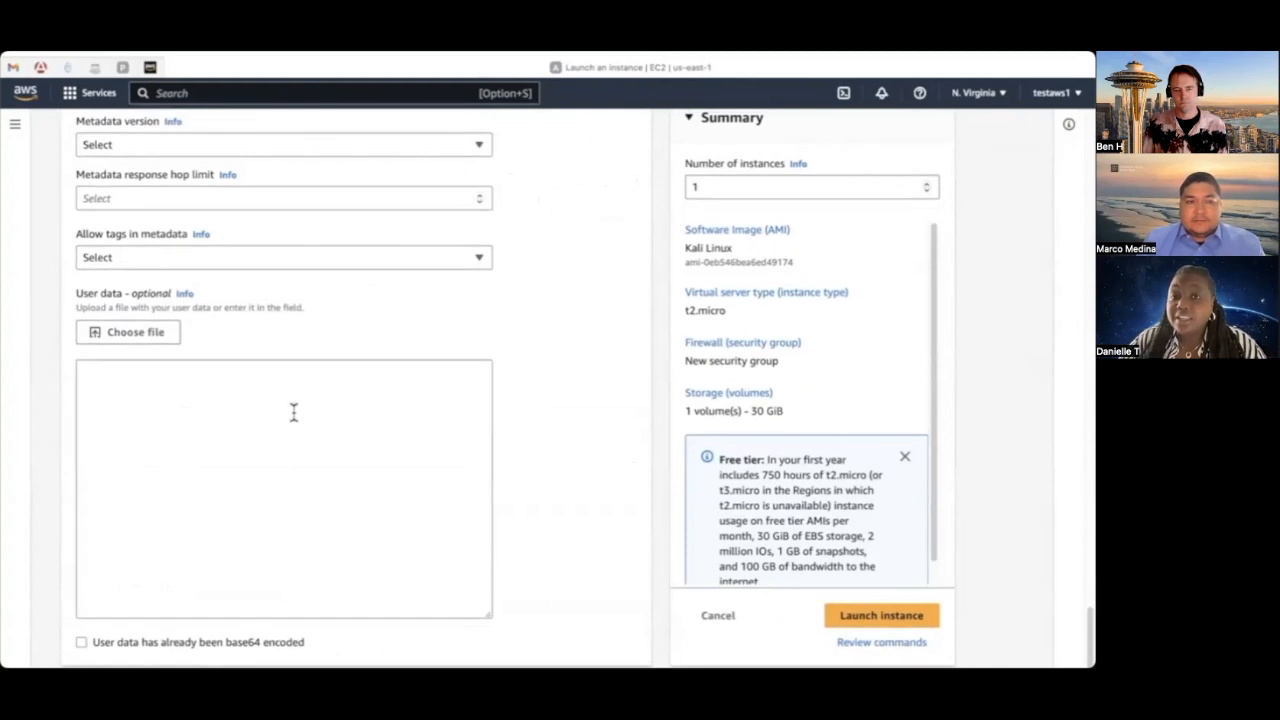
click(880, 616)
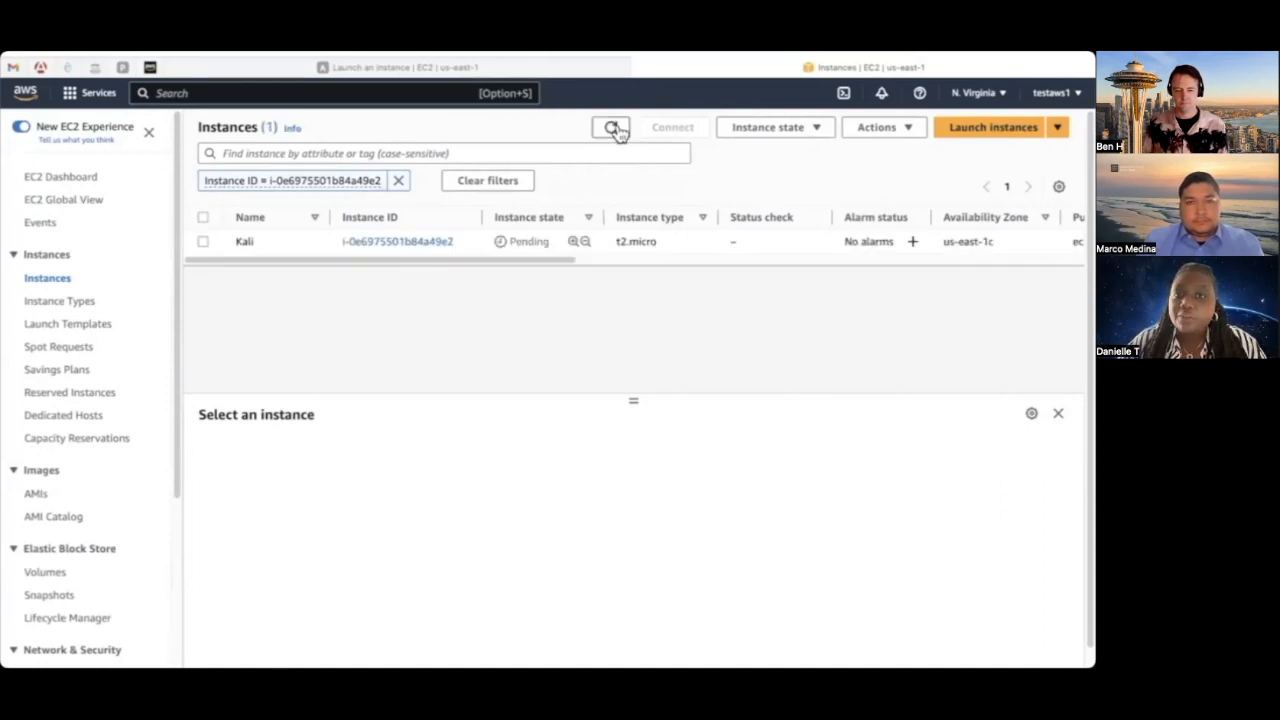
Step: Refresh until Kali is running and view its summary with public IPv4 address
click(612, 128)
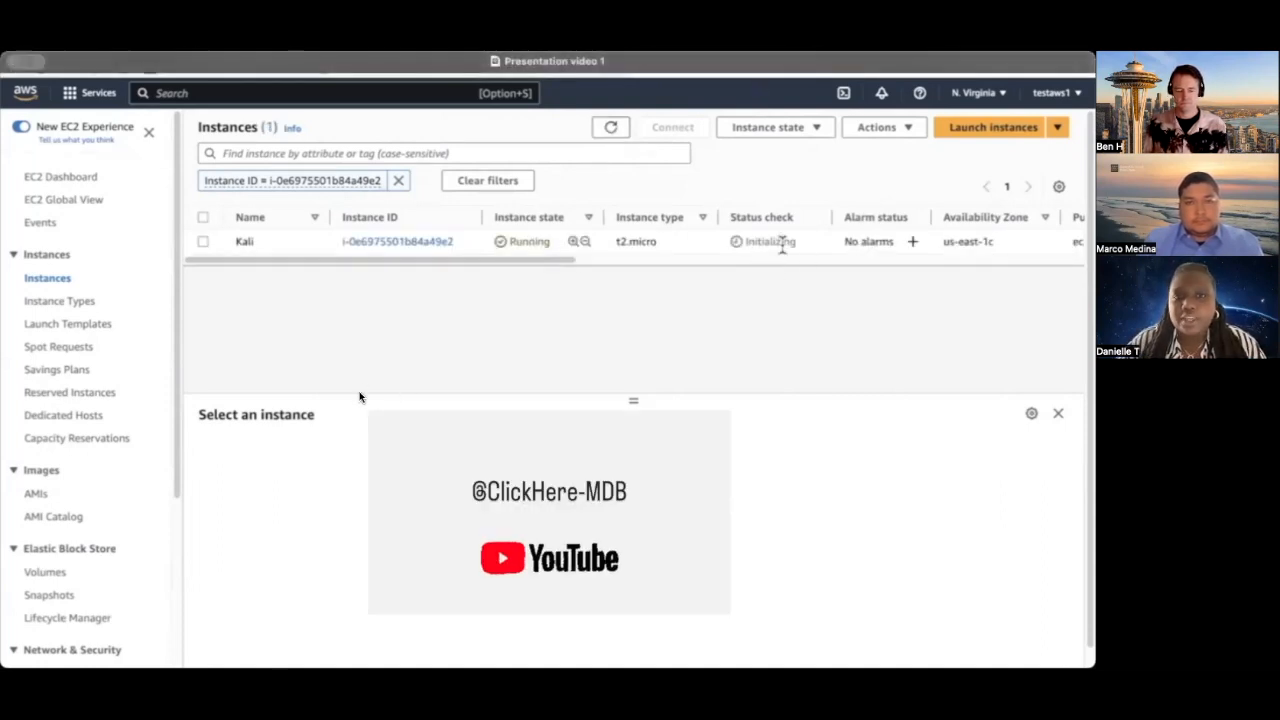
click(396, 240)
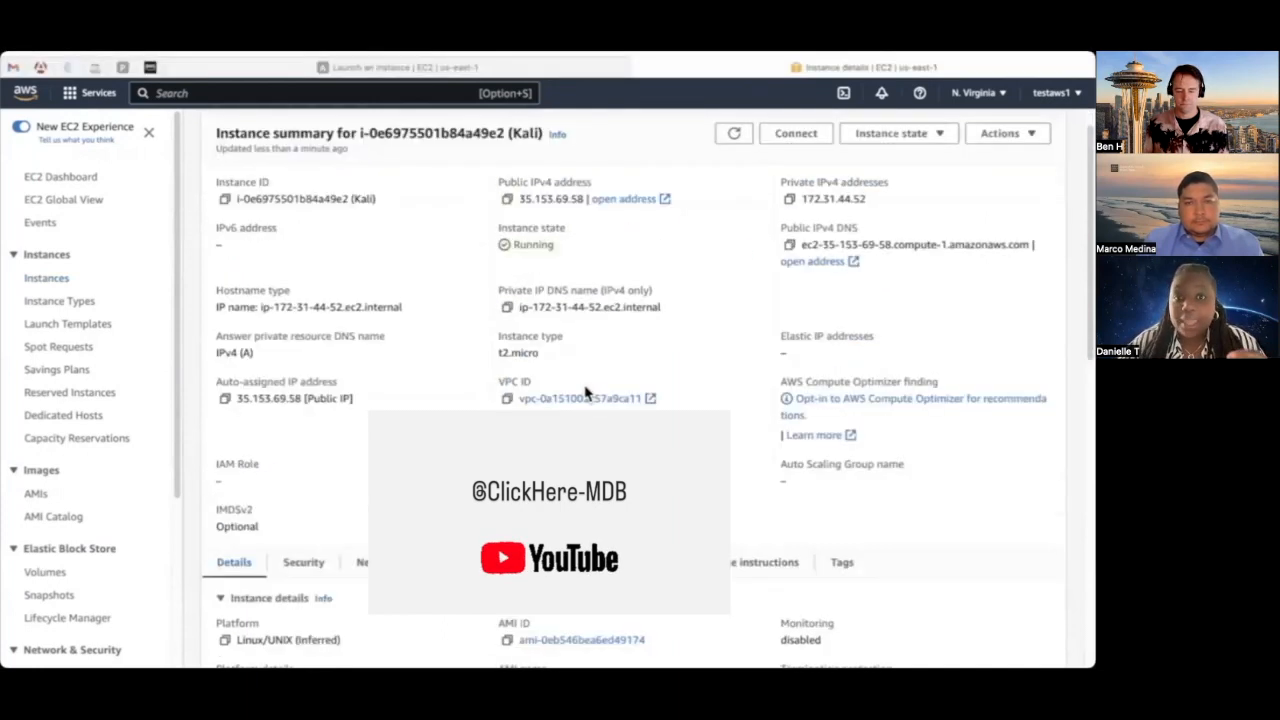
click(796, 132)
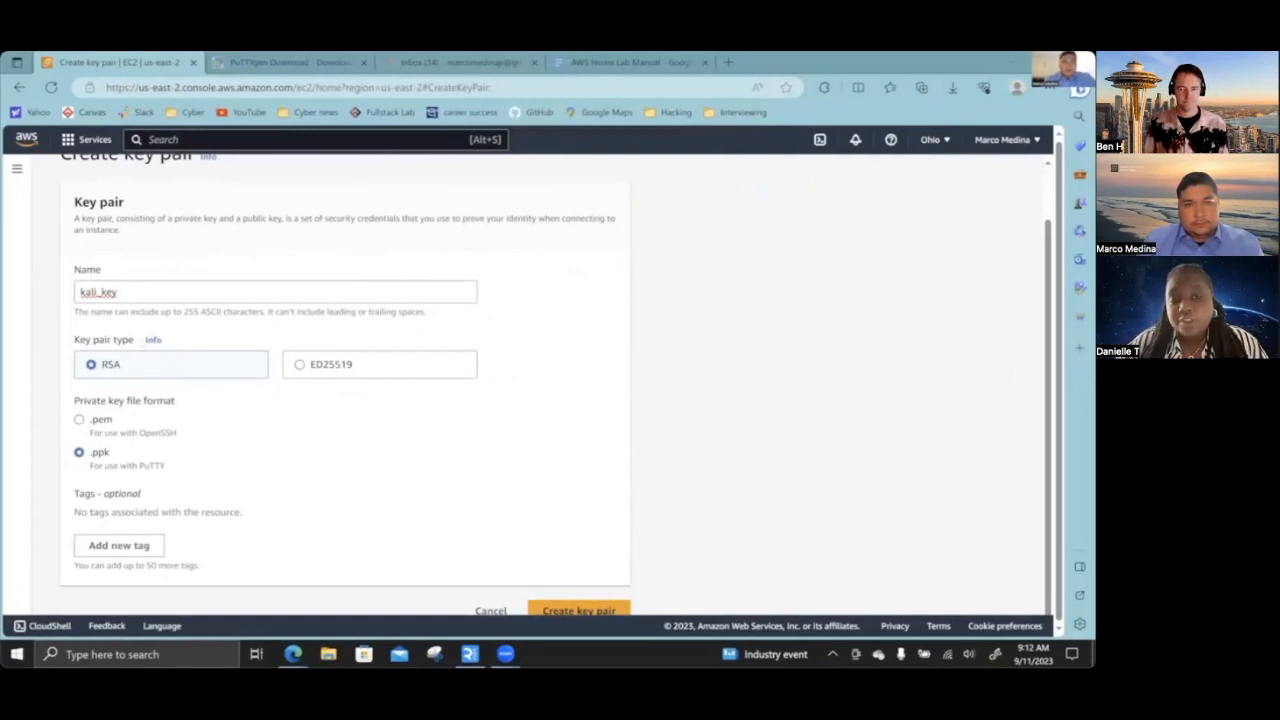
Step: Create the kali_key RSA key pair in .ppk format, downloading kali_key.ppk
click(80, 420)
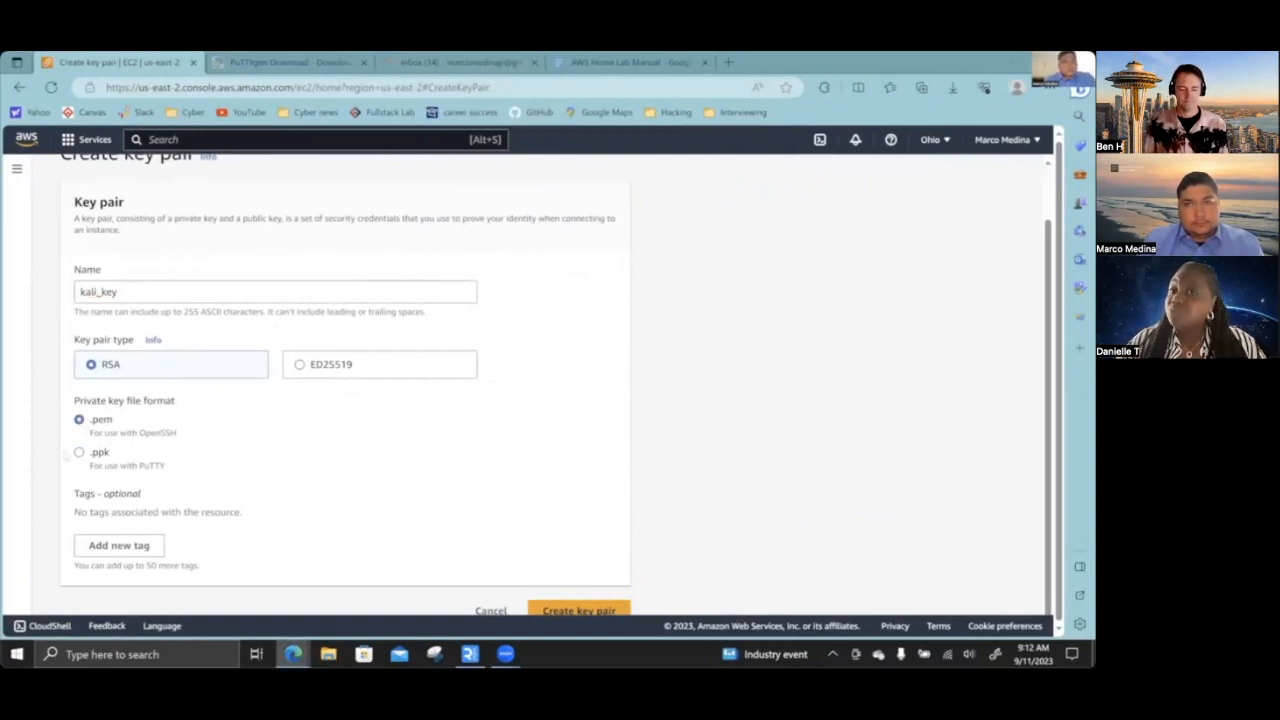
click(80, 452)
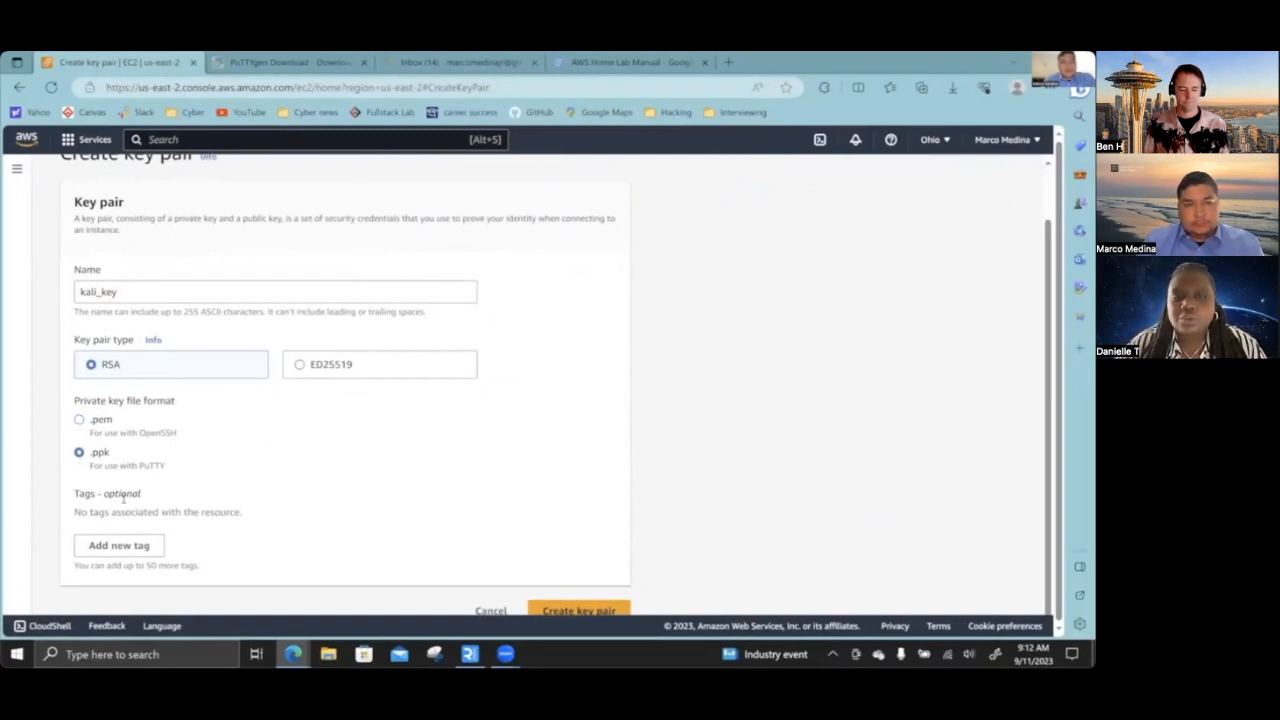
click(578, 610)
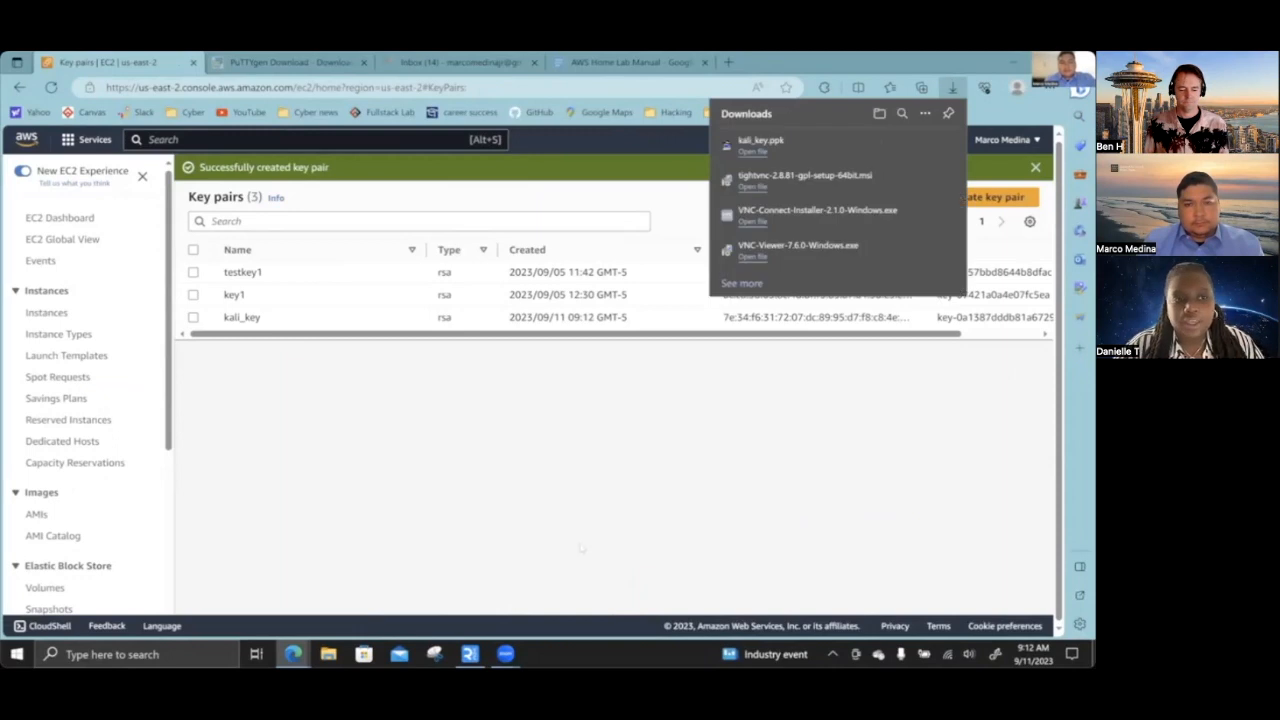
mouse_move(776, 150)
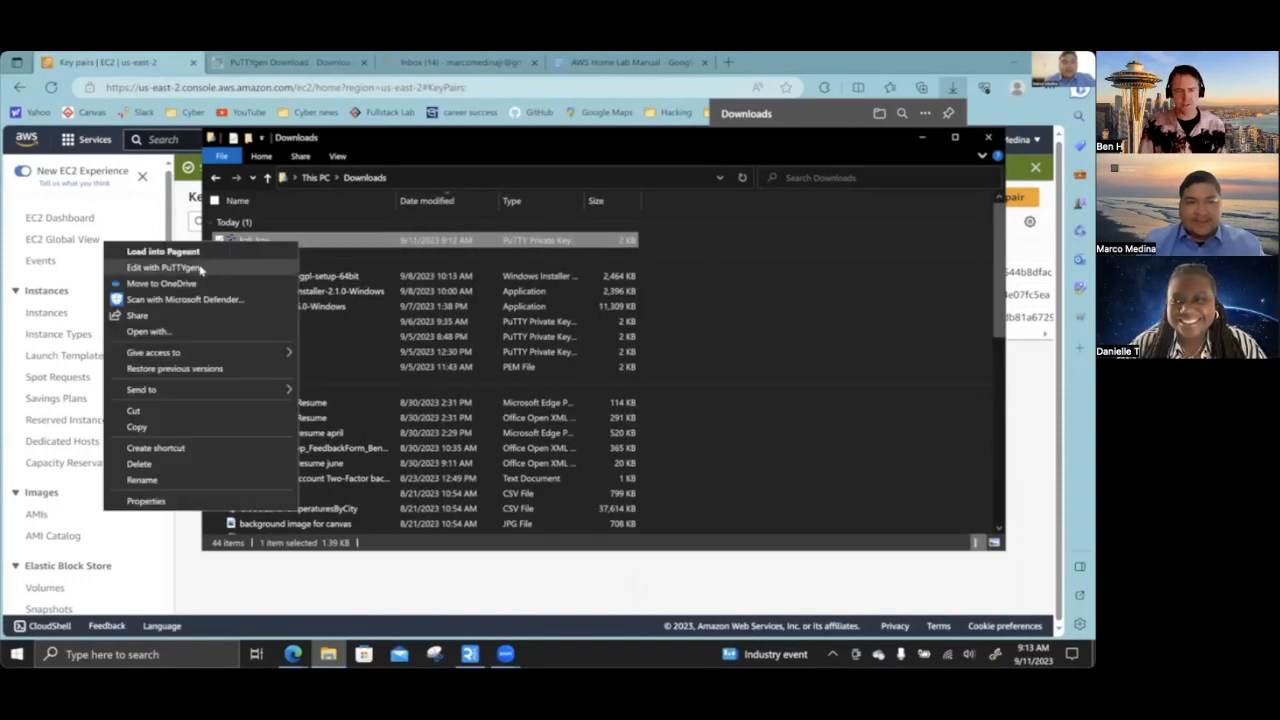
Step: Load kali_key.ppk in PuTTYgen and save the private key
click(164, 268)
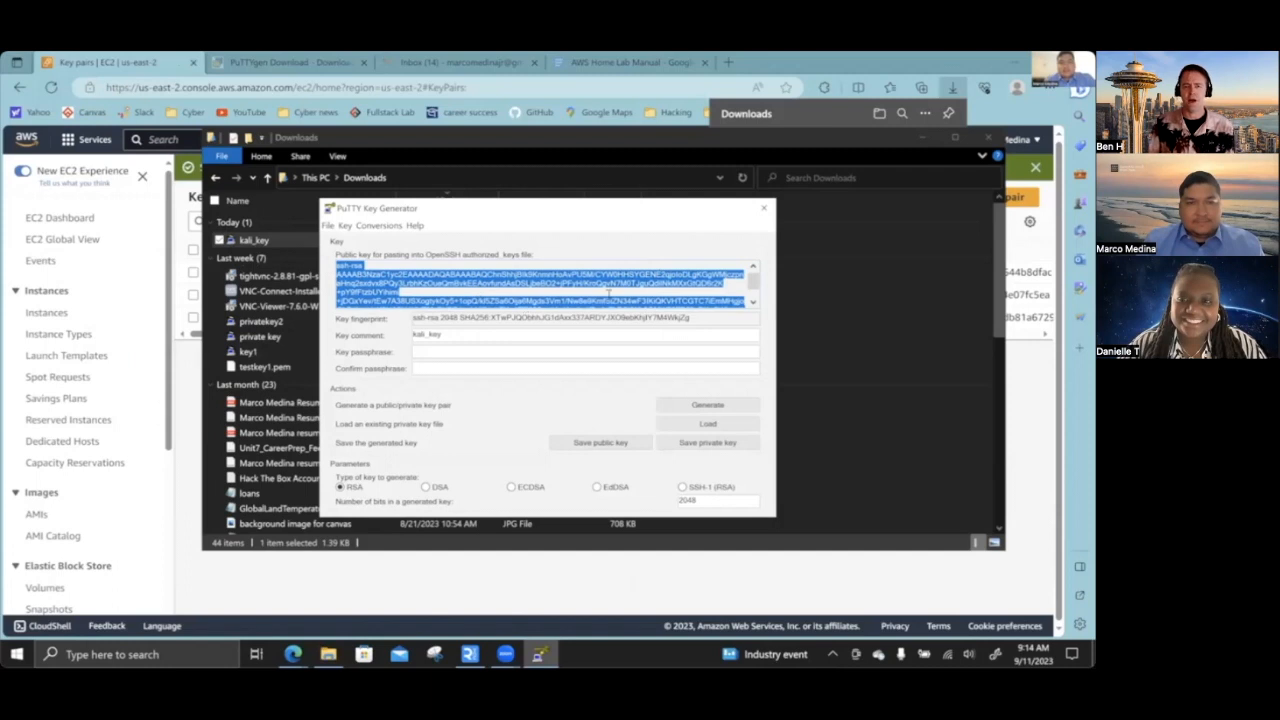
click(708, 404)
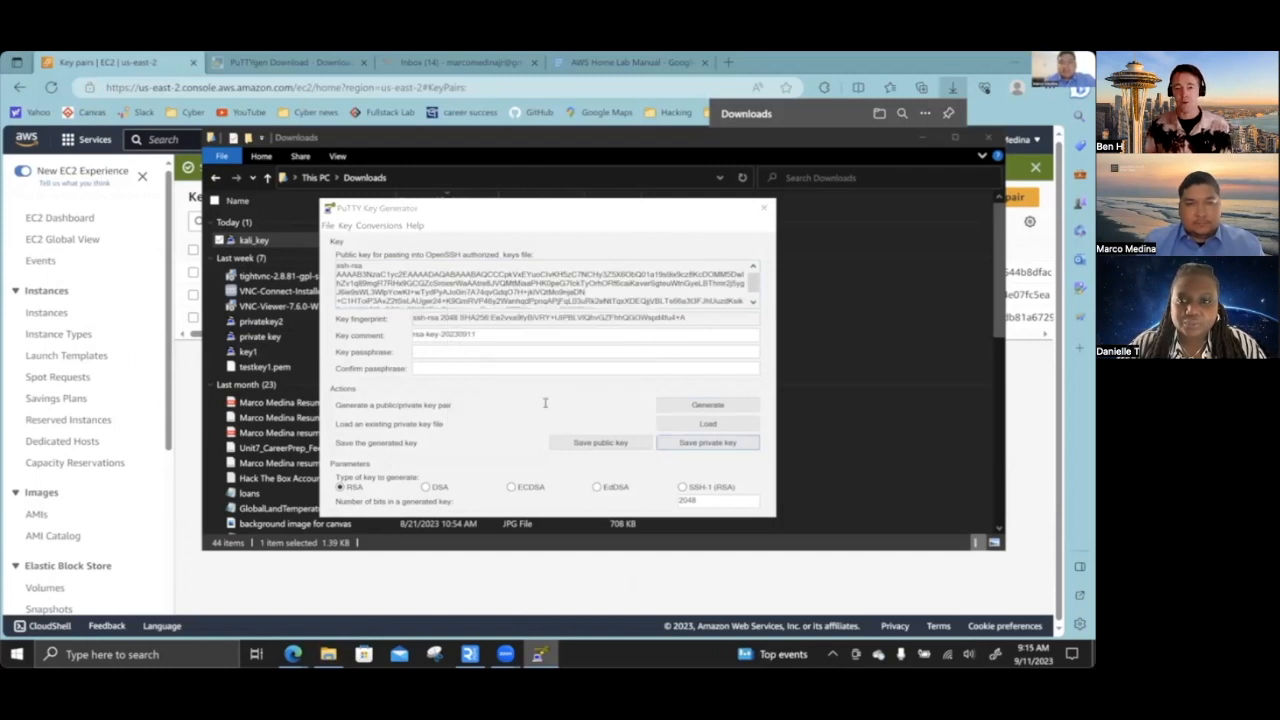
click(708, 442)
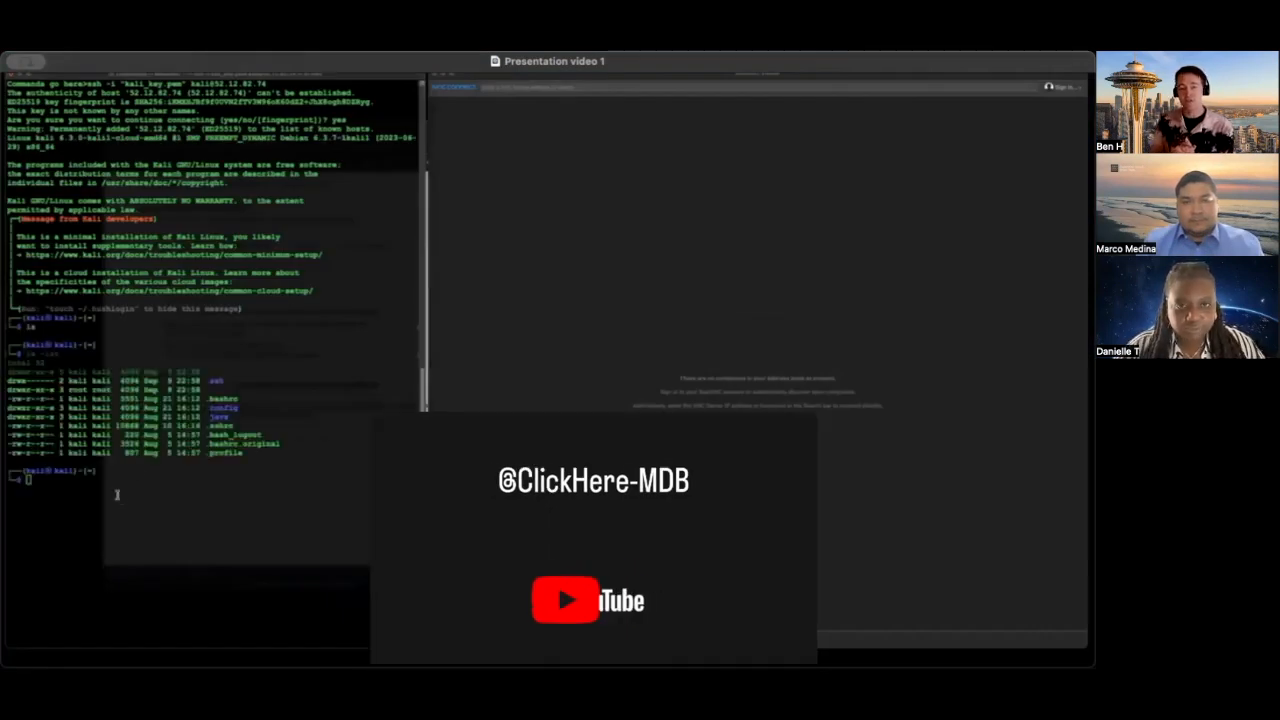
Step: Enter 'sudo apt update && sudo apt install -y kali-linux-core' at the Kali prompt
text(sudo apt update && sudo apt install -y kali-linux-core)
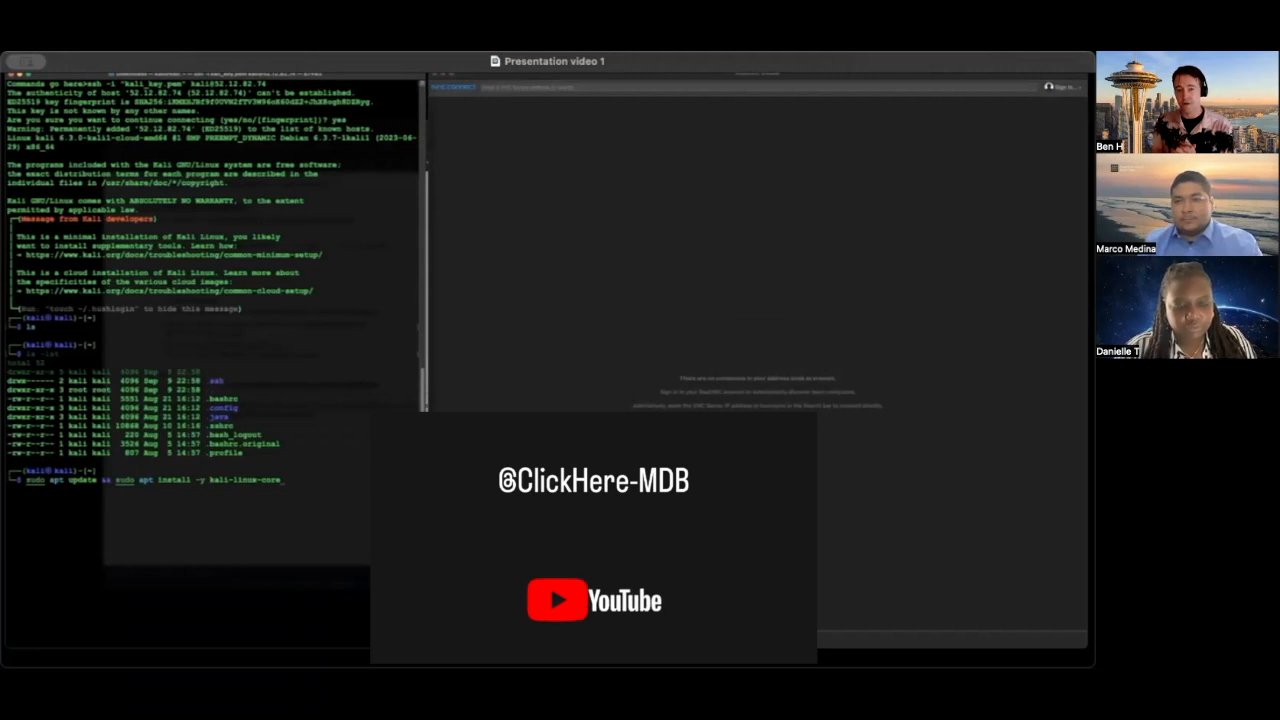